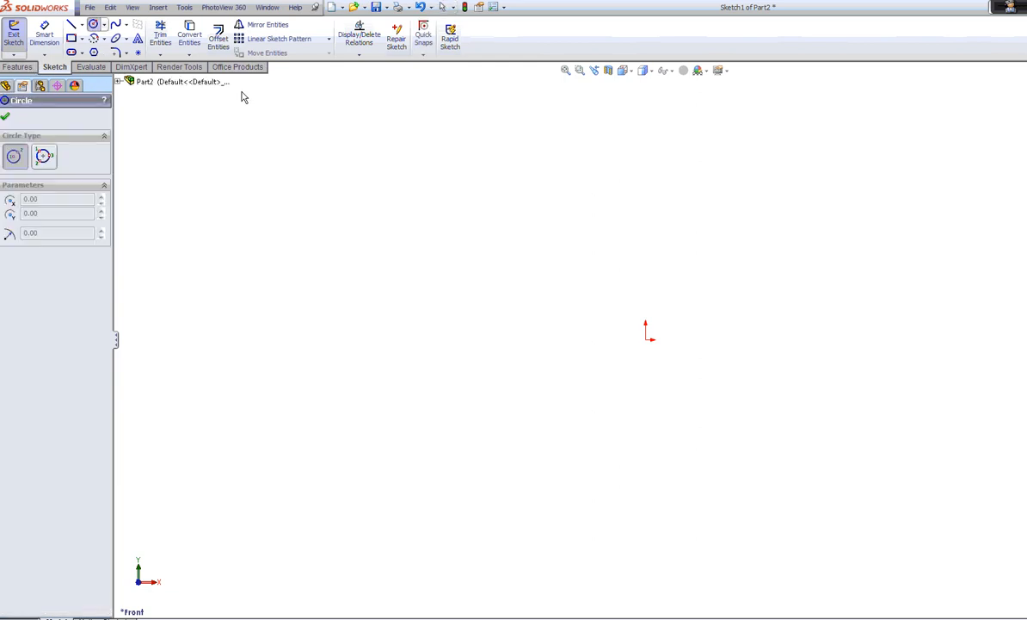
# - Draw a circle centred on the origin and adjust its radius
pyautogui.moveTo(647, 339); pyautogui.dragTo(649, 419)
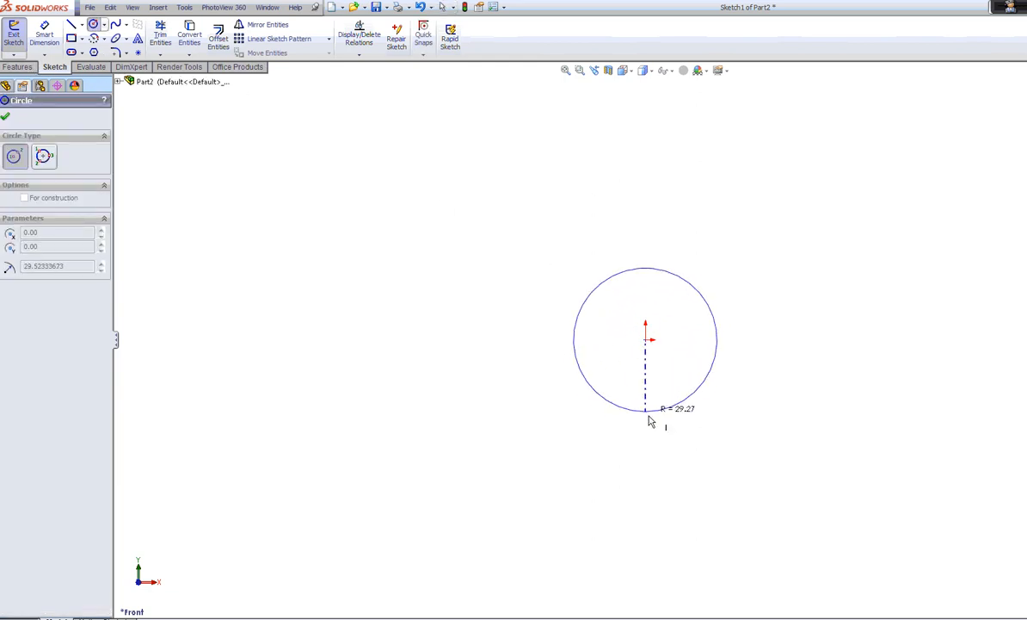
pyautogui.moveTo(652, 422); pyautogui.dragTo(651, 430)
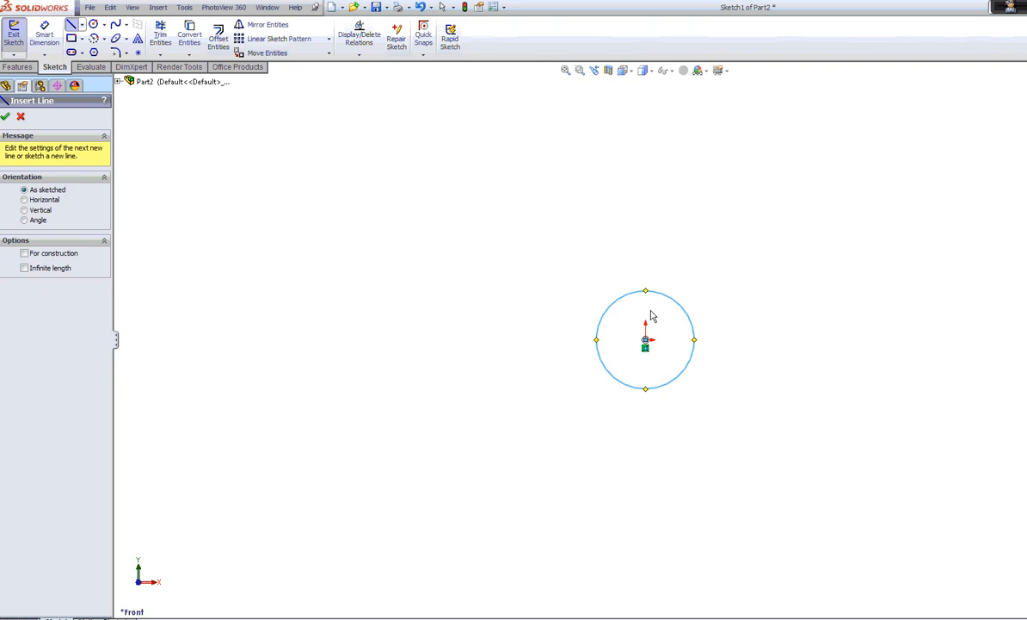
# - Draw a vertical line through the origin and a spline from the circle to its lower end
pyautogui.click(645, 291)
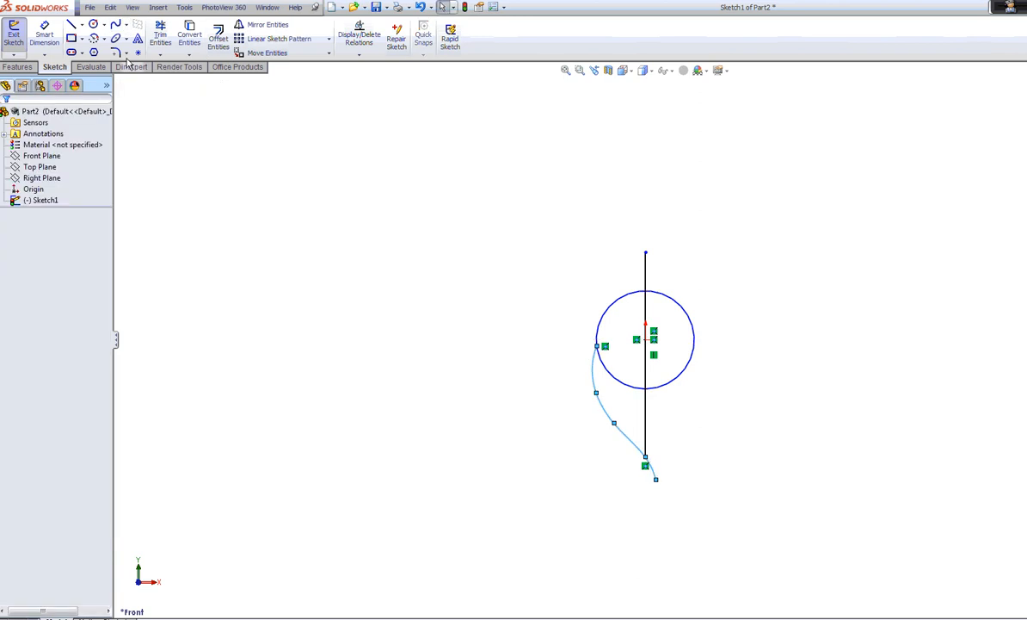
# - Trim the circle's right half and inner lower arc, leaving arc, spline and vertical line
pyautogui.click(159, 36)
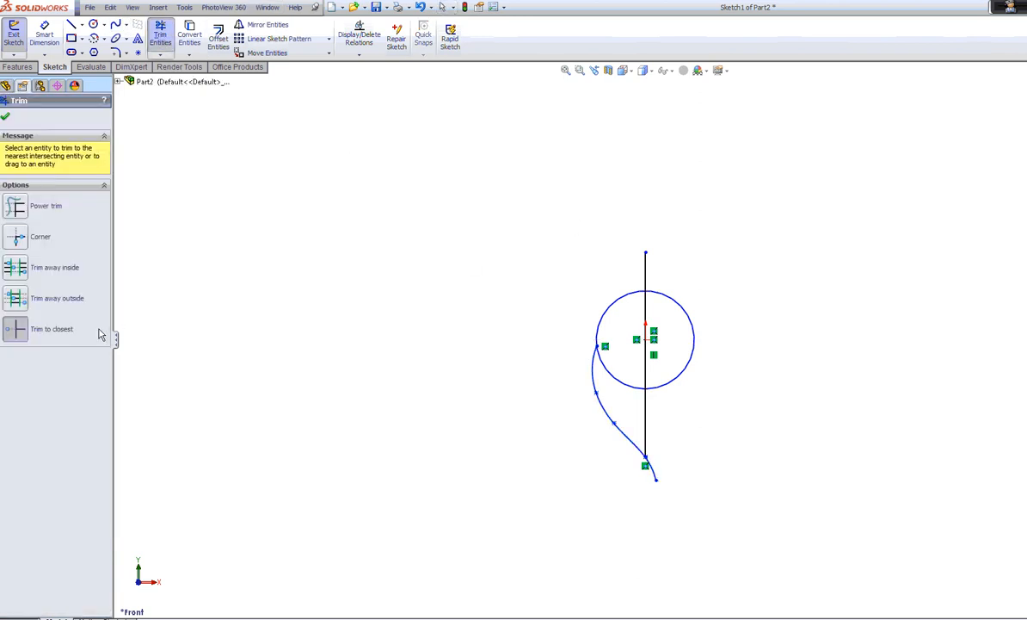
pyautogui.moveTo(642, 267)
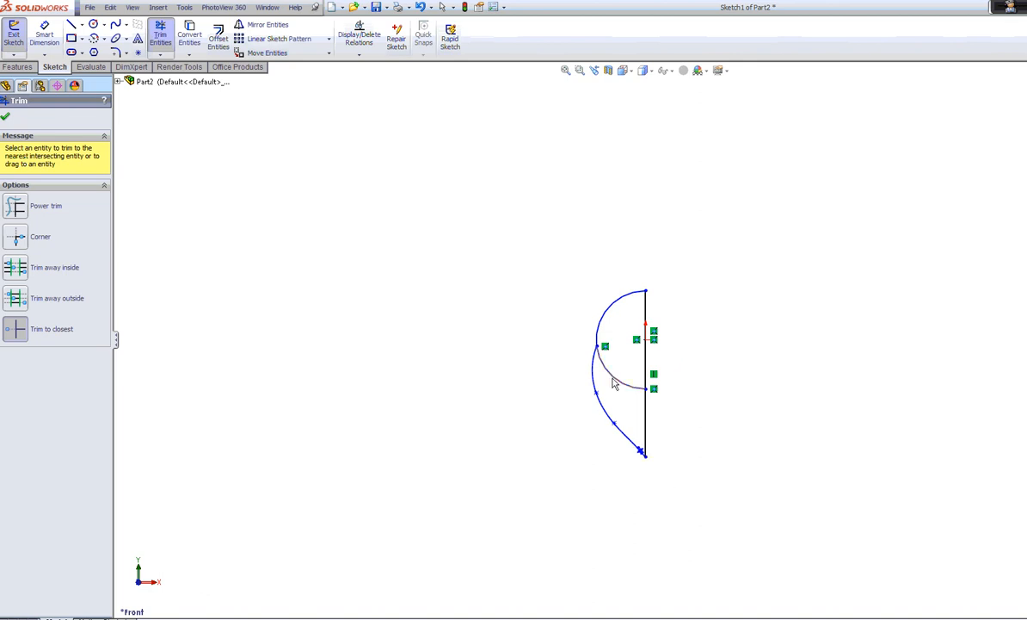
pyautogui.click(614, 383)
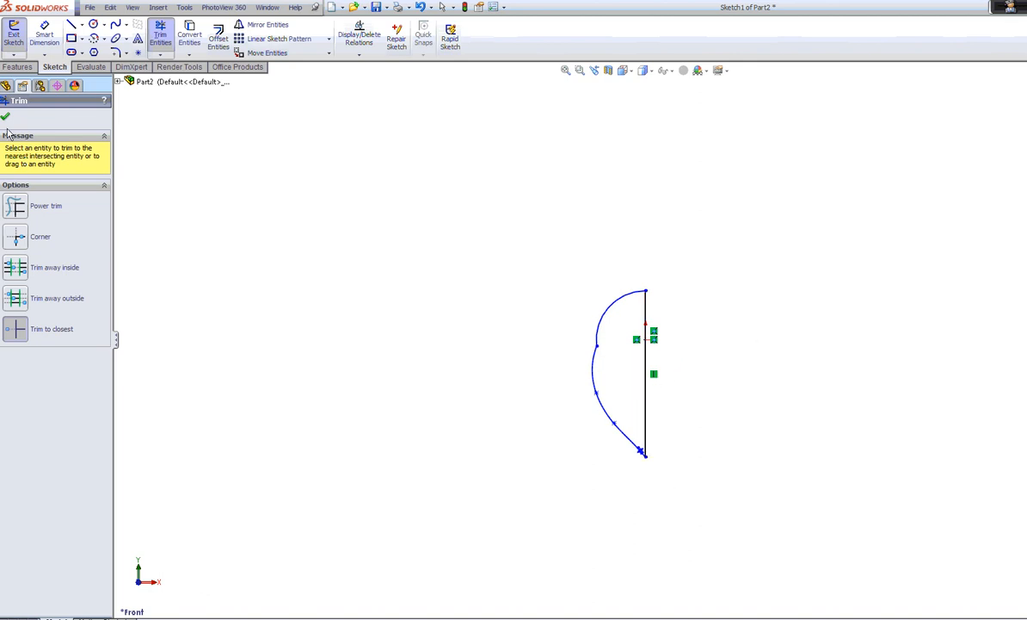
pyautogui.click(7, 116)
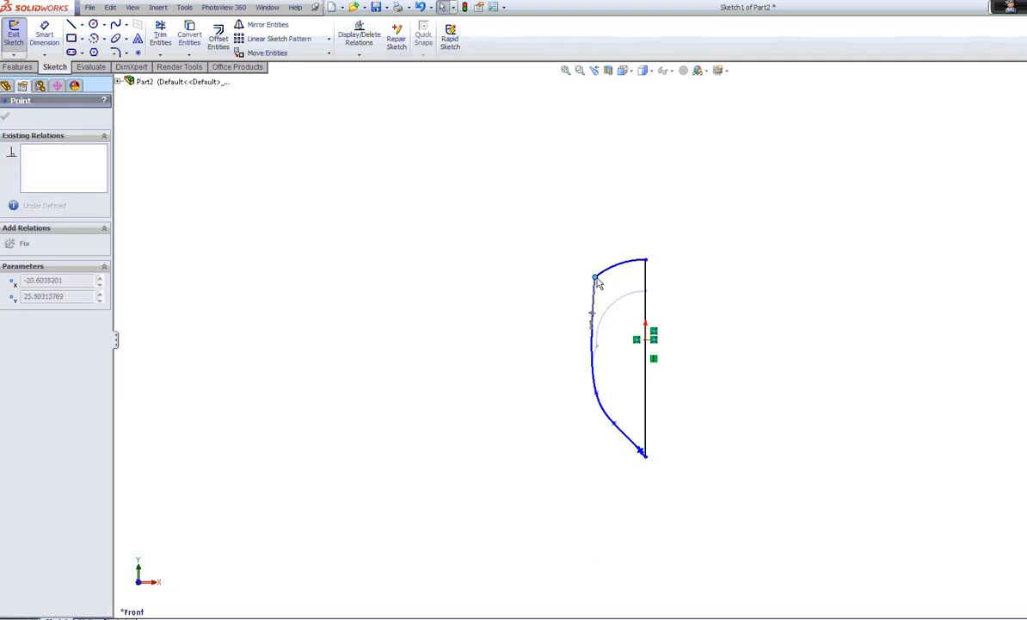
# - Drag the arc–spline junction point left to smooth the half-petal curve
pyautogui.moveTo(596, 278); pyautogui.dragTo(589, 368)
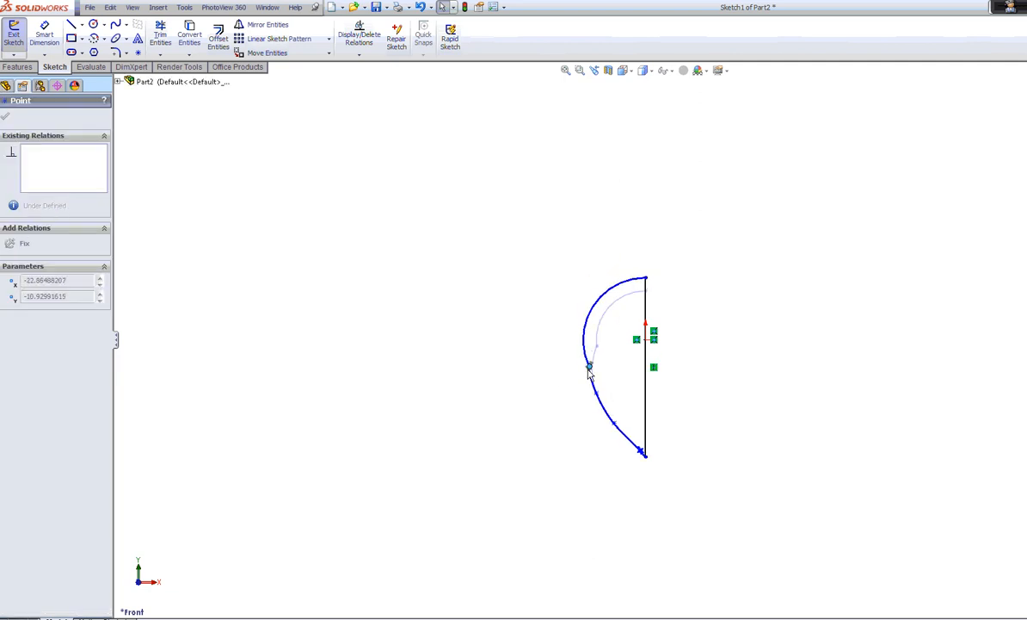
pyautogui.moveTo(588, 368); pyautogui.dragTo(588, 348)
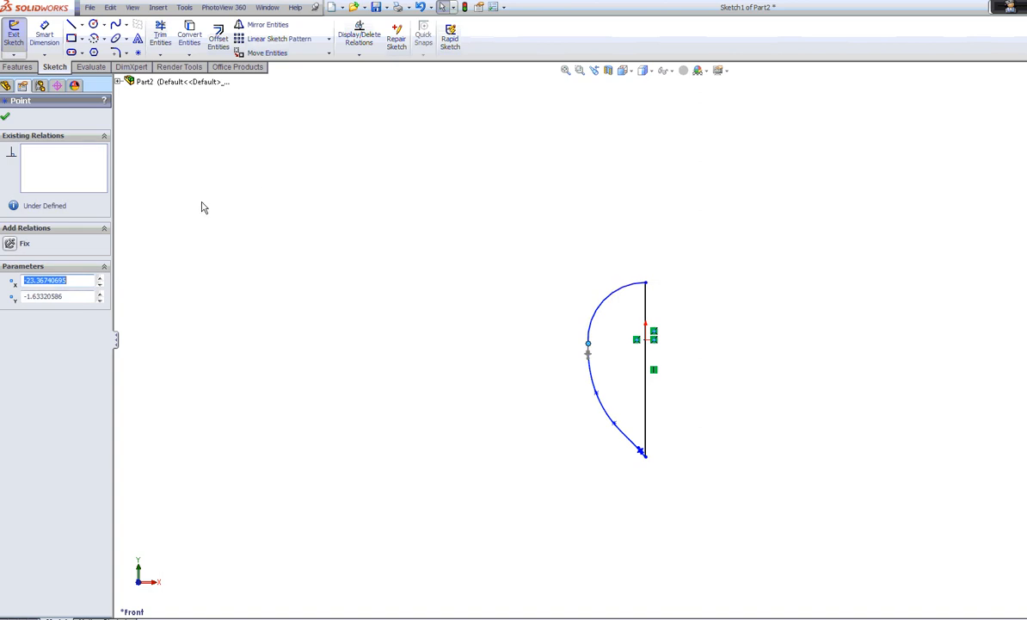
pyautogui.moveTo(29, 120)
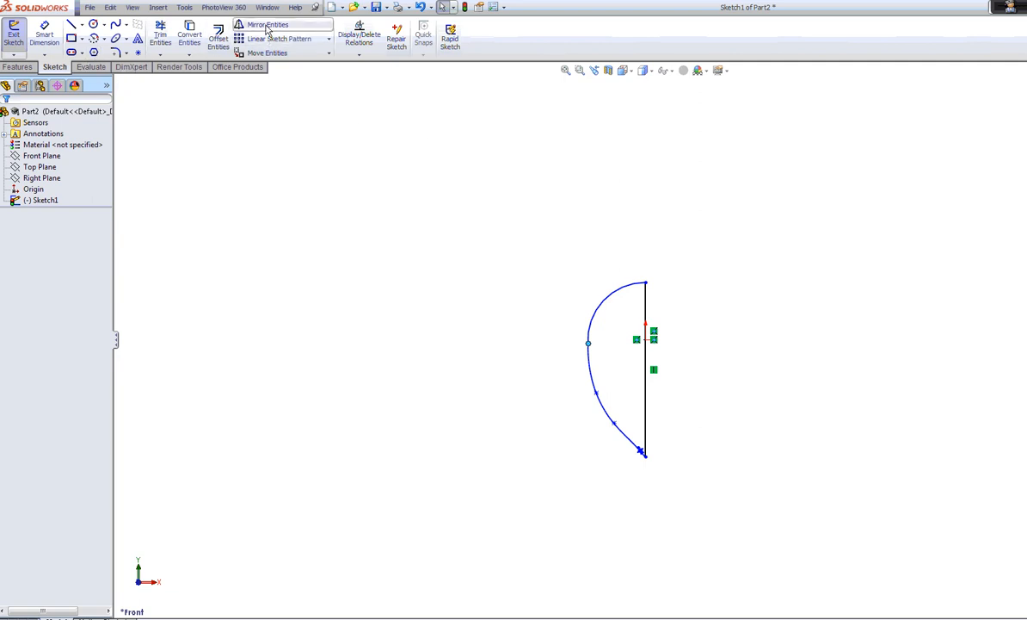
# - Mirror the arc and spline about the vertical line to make a teardrop petal
pyautogui.click(270, 24)
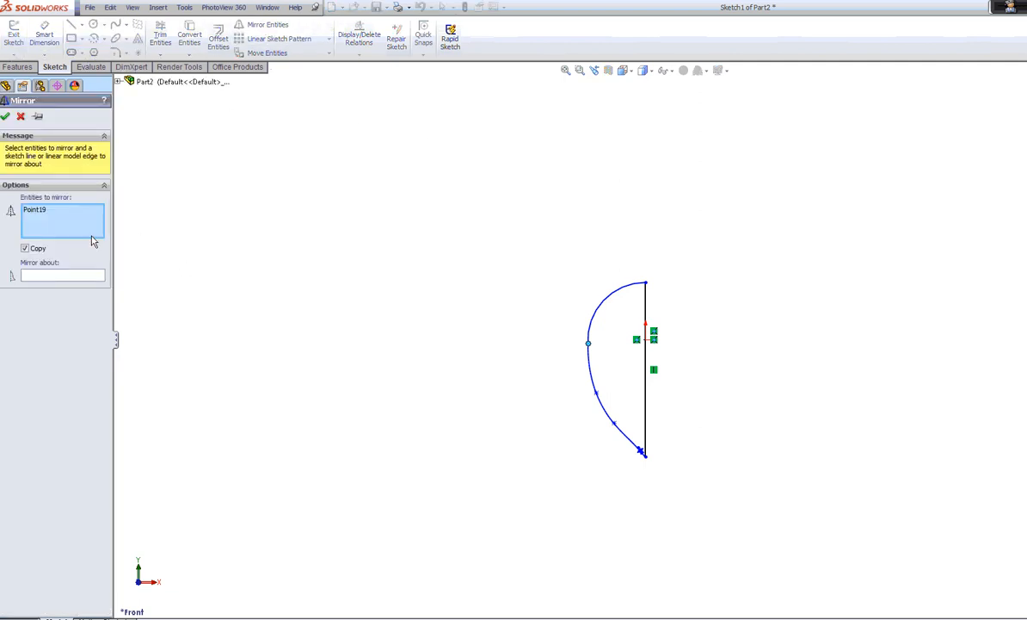
pyautogui.click(594, 312)
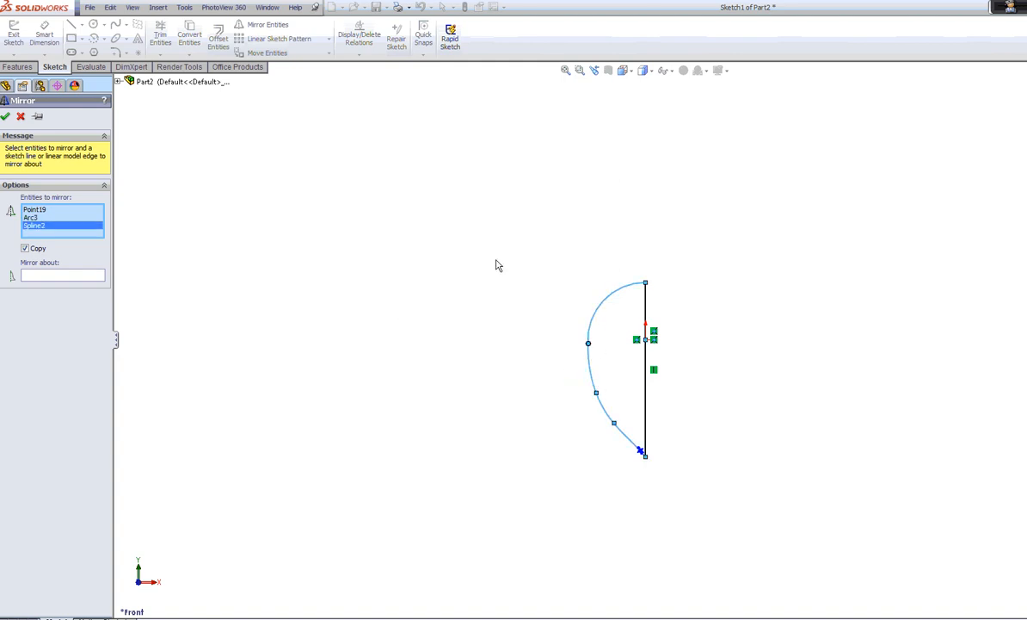
pyautogui.moveTo(368, 232)
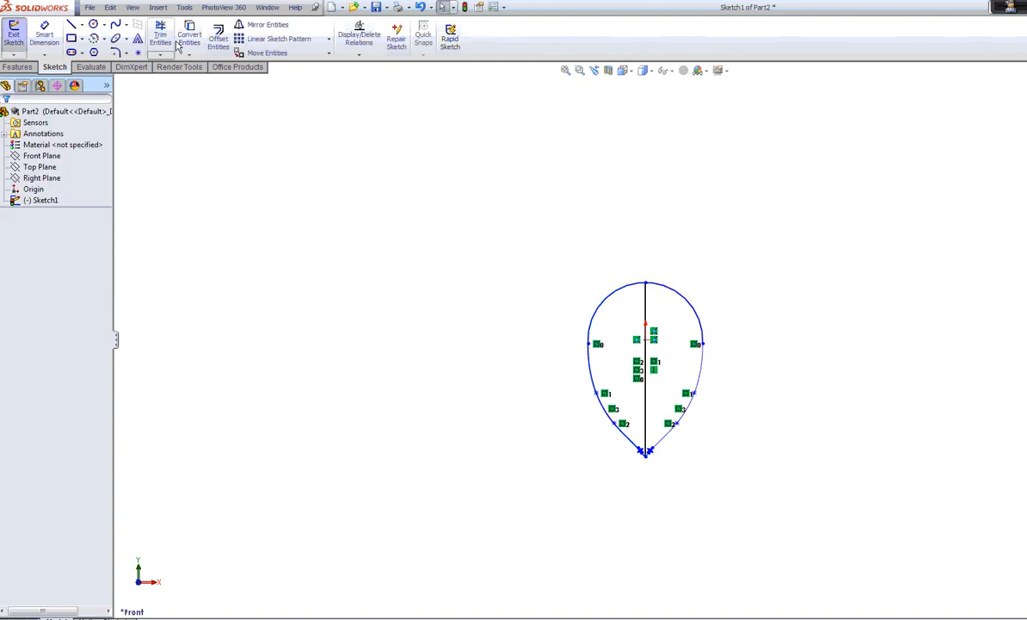
# - Trim the vertical centre line out of the petal outline
pyautogui.click(153, 32)
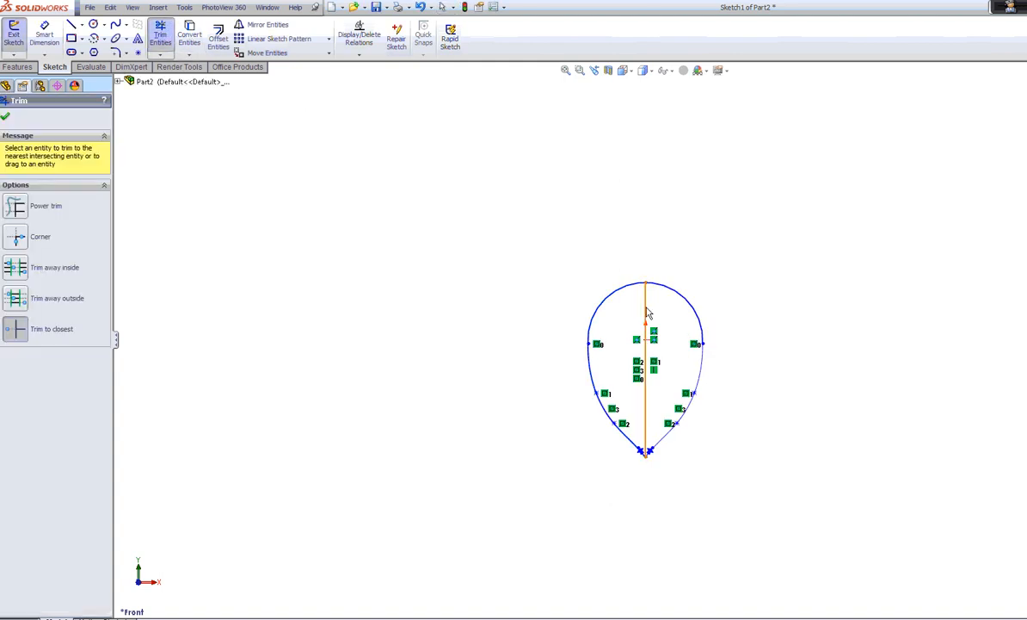
pyautogui.click(646, 309)
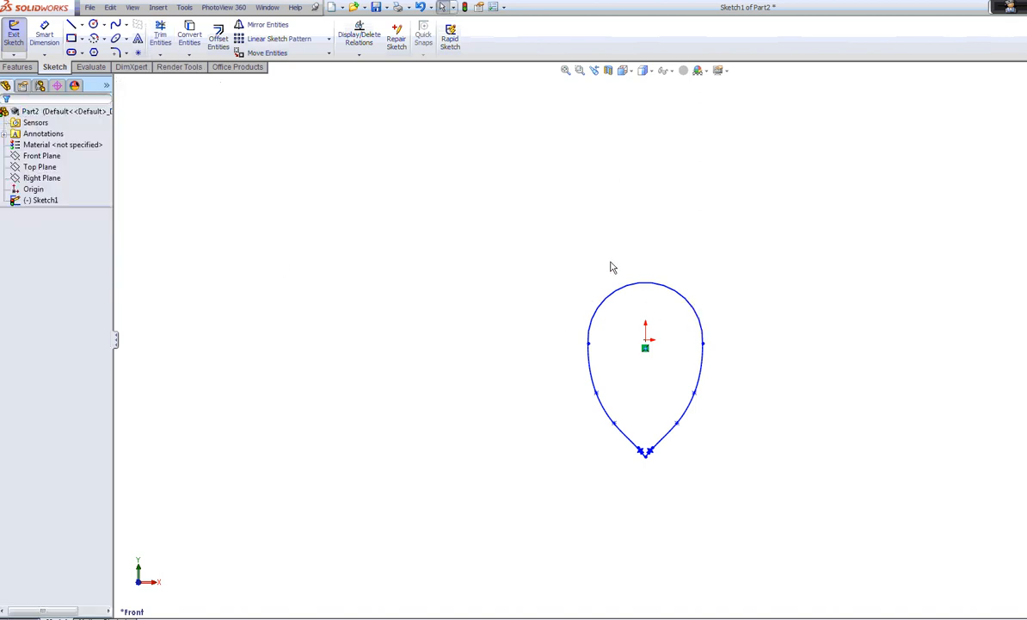
pyautogui.moveTo(547, 268)
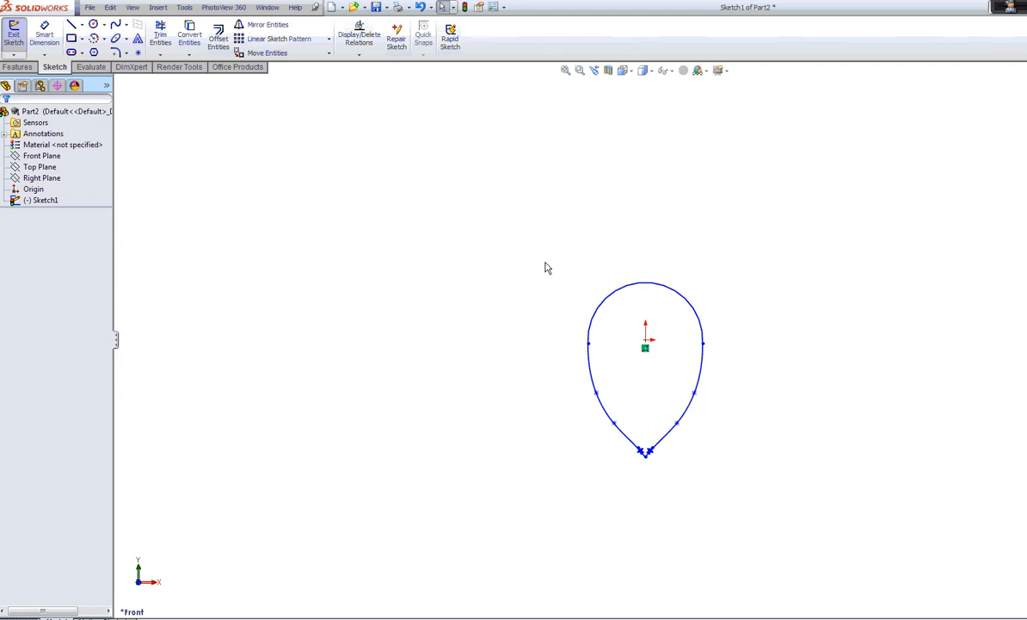
# - Box-select the petal's arc and both splines, and browse the sketch pattern types
pyautogui.moveTo(544, 260); pyautogui.dragTo(738, 493)
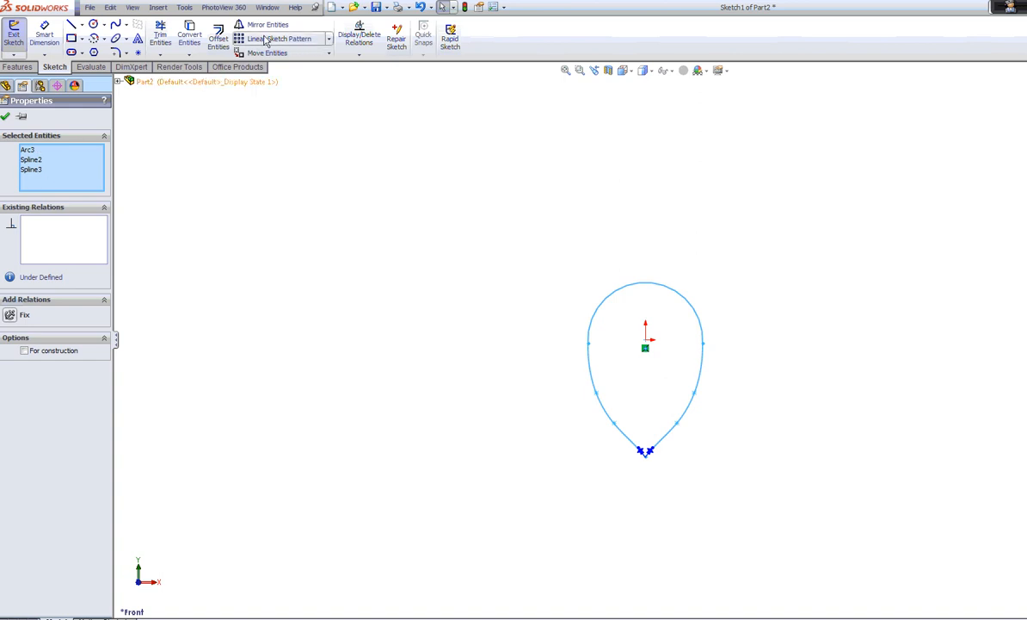
pyautogui.click(328, 38)
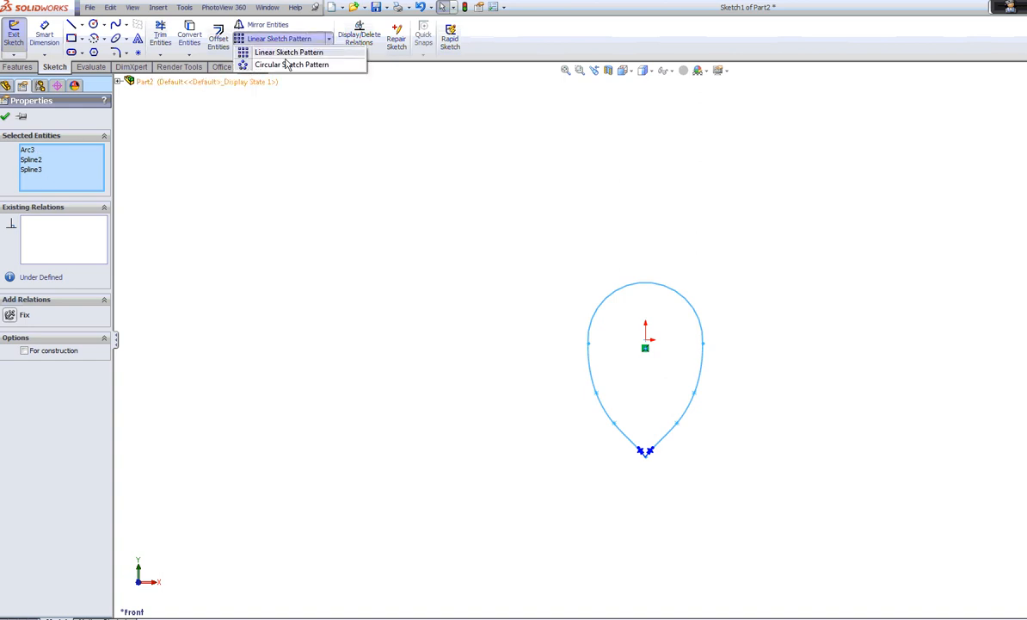
# - Circularly pattern the petal into 4 instances over 360° and close the sketch
pyautogui.click(291, 64)
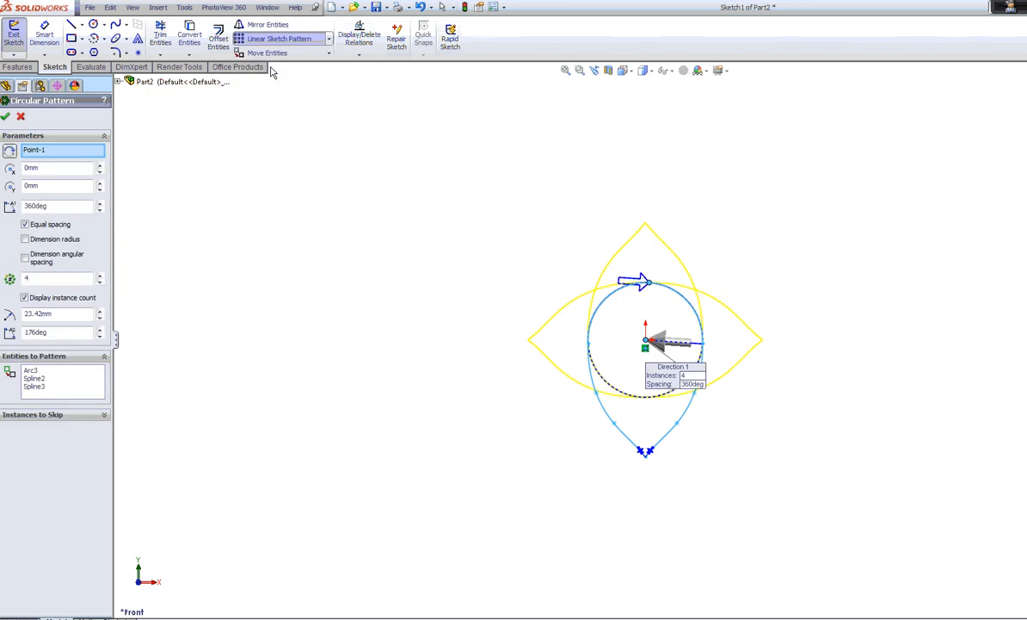
pyautogui.moveTo(277, 182)
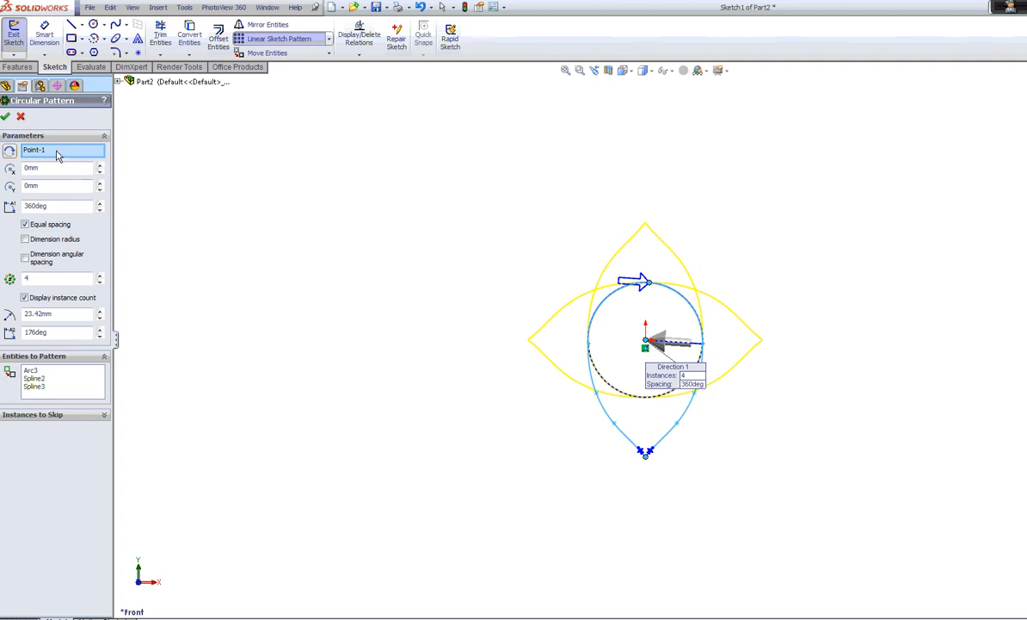
pyautogui.click(100, 276)
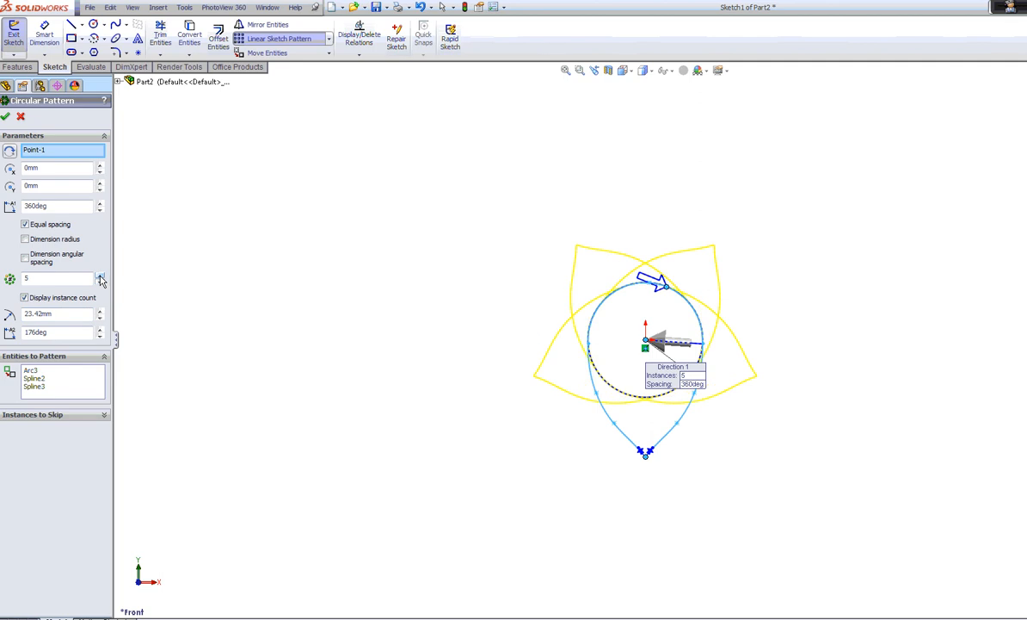
pyautogui.click(100, 274)
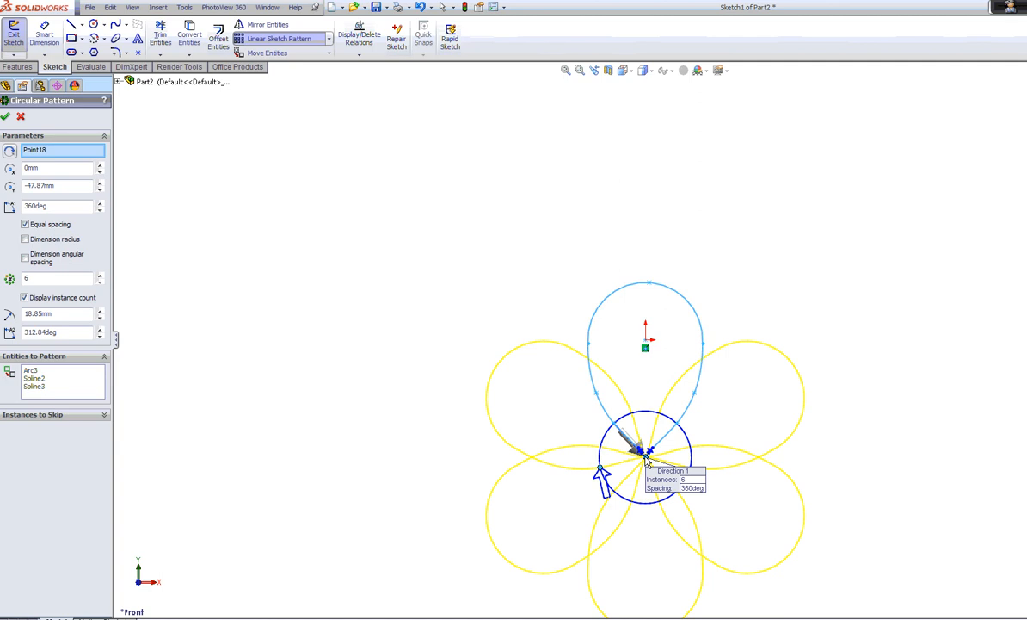
pyautogui.moveTo(705, 523)
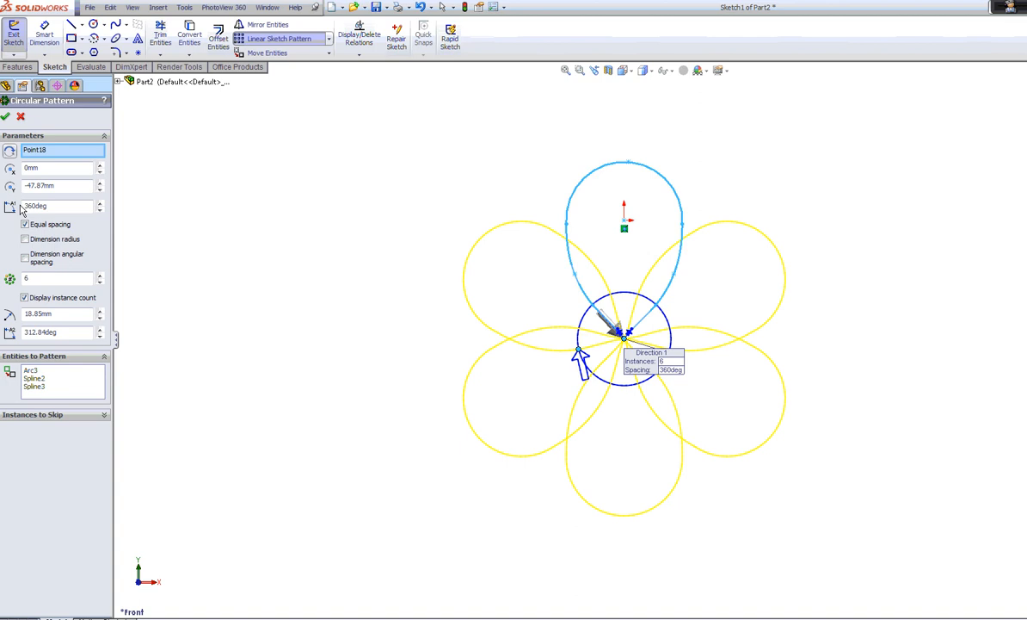
pyautogui.moveTo(49, 210)
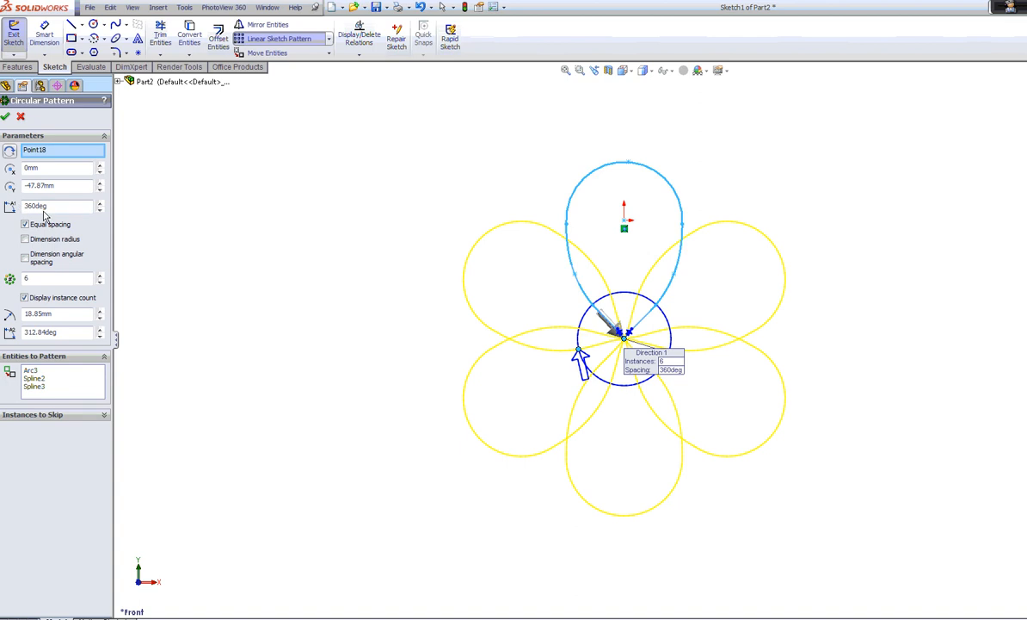
pyautogui.click(100, 276)
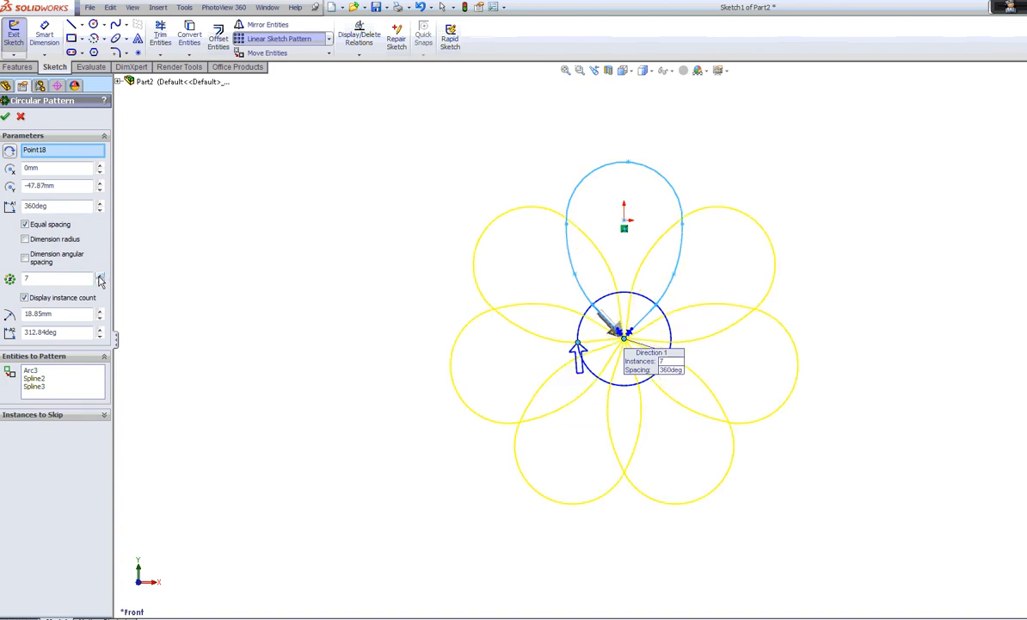
pyautogui.click(100, 282)
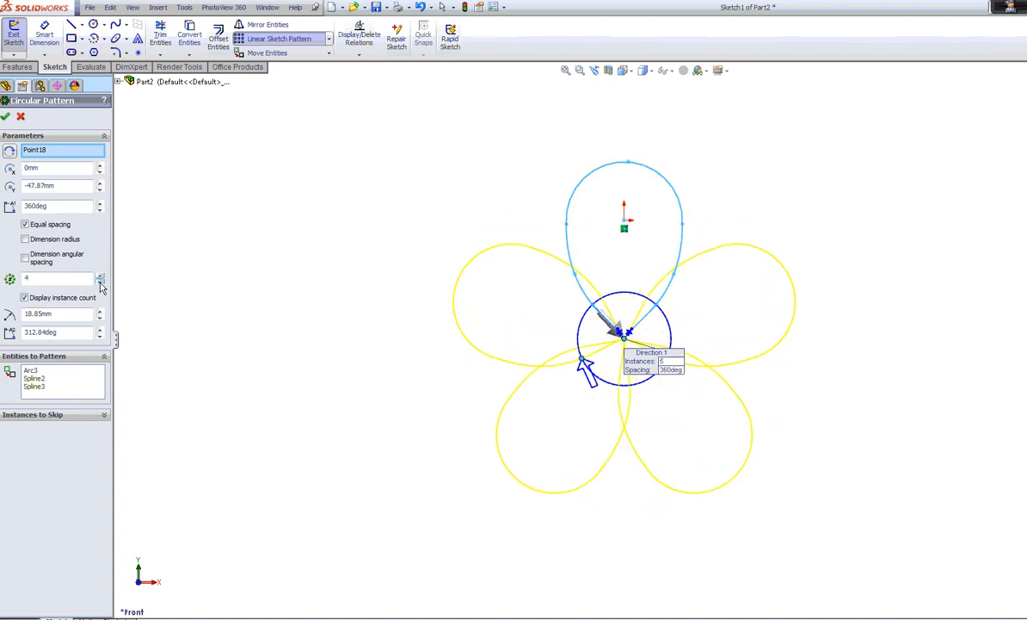
pyautogui.click(101, 282)
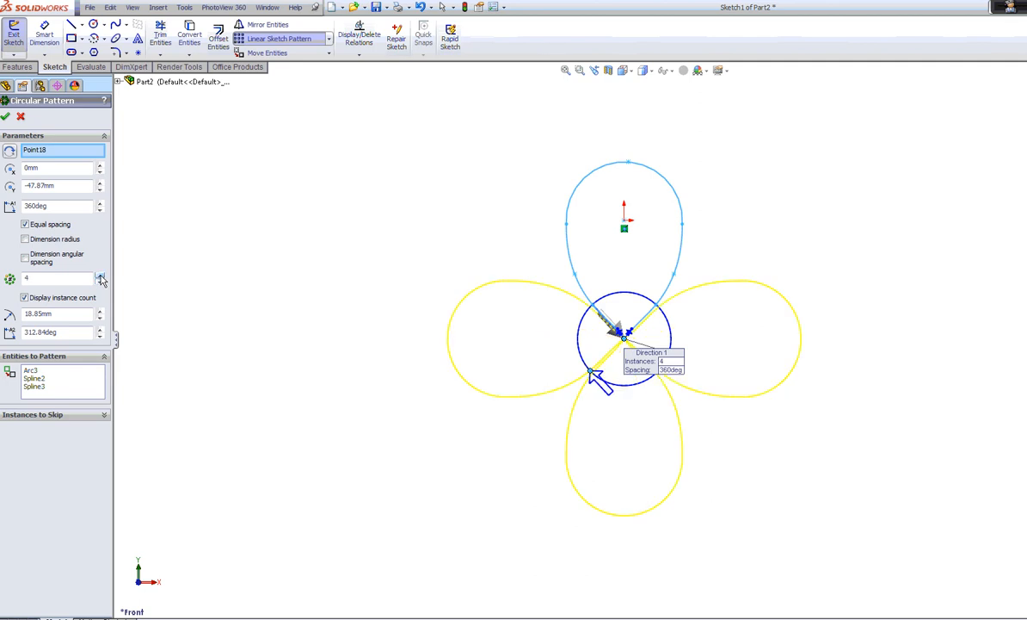
pyautogui.click(100, 274)
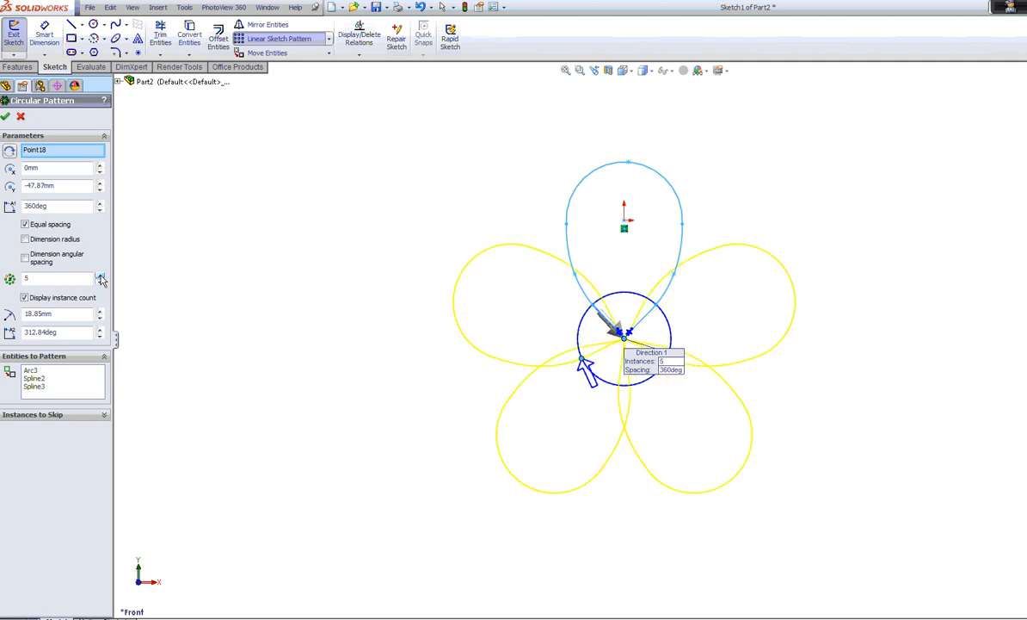
pyautogui.click(103, 281)
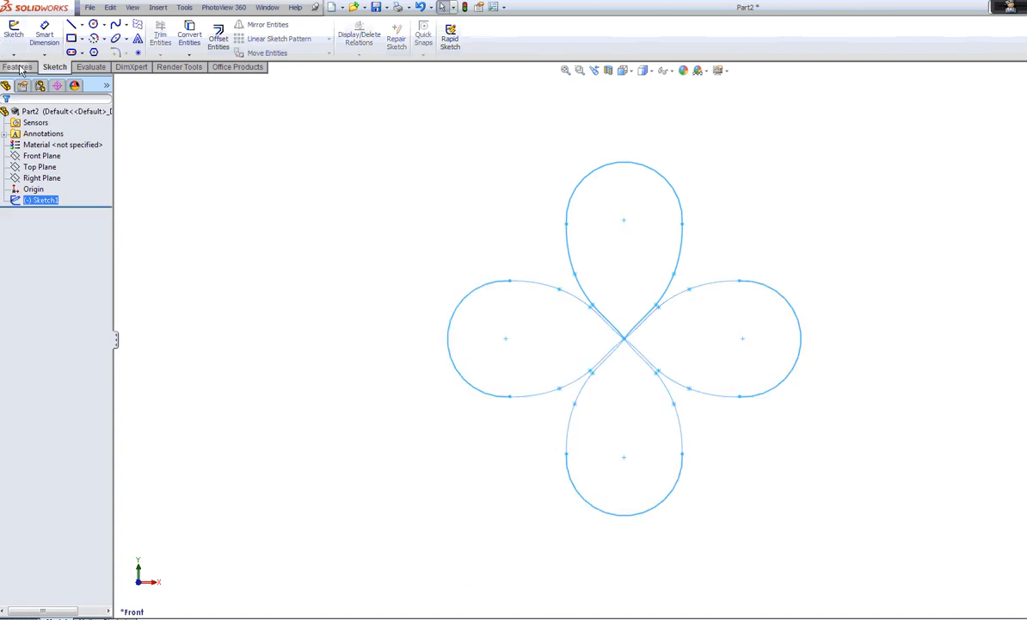
# - Extrude the four-petal sketch blind to 10 mm as Boss-Extrude1
pyautogui.click(17, 26)
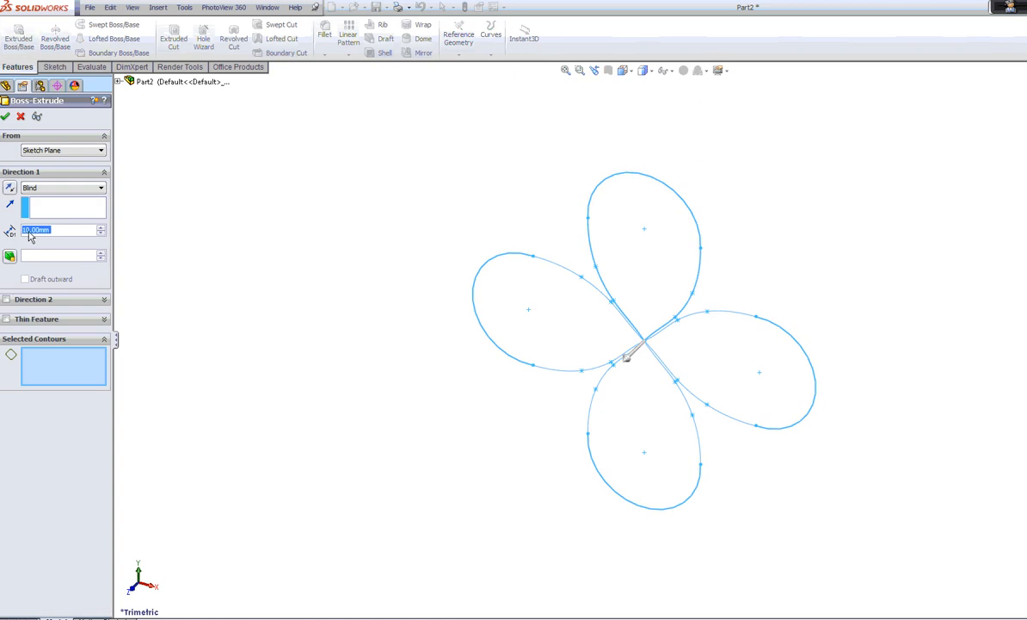
pyautogui.moveTo(480, 264)
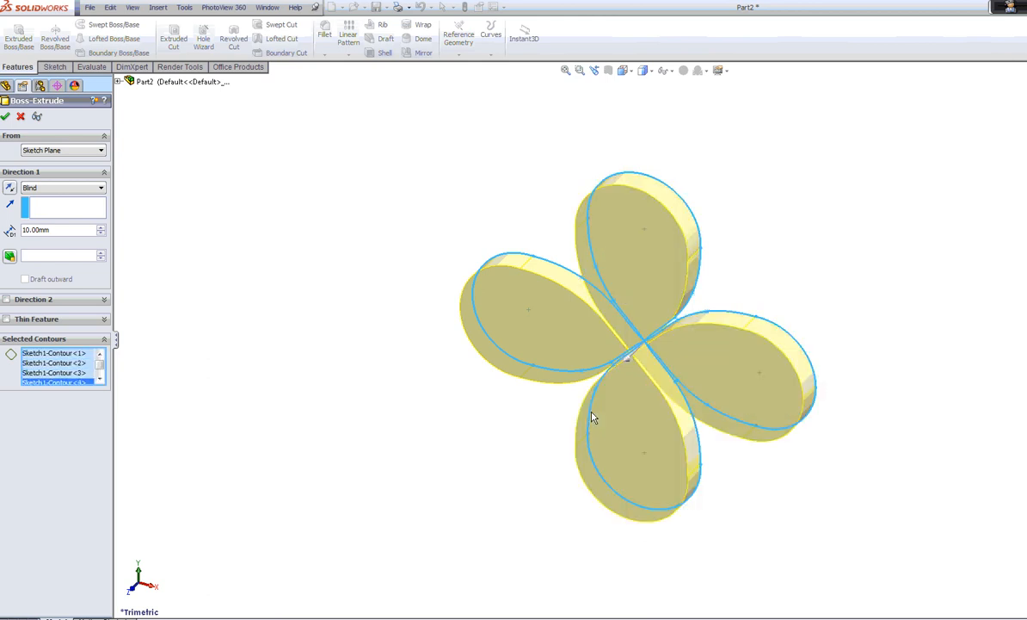
pyautogui.moveTo(994, 202)
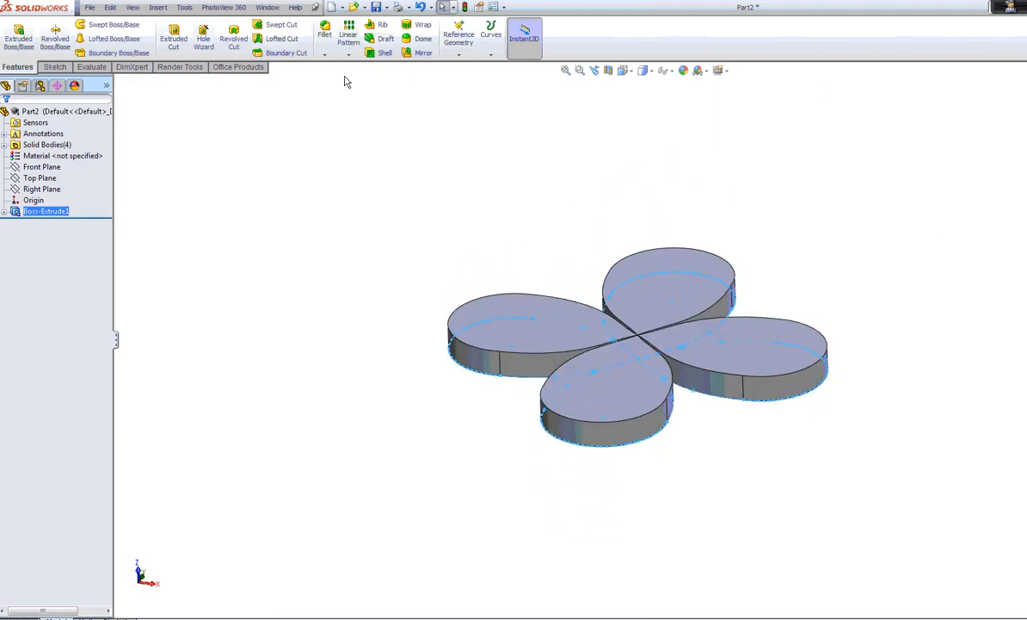
# - Fillet the left petal's top face with a 3 mm radius
pyautogui.click(323, 29)
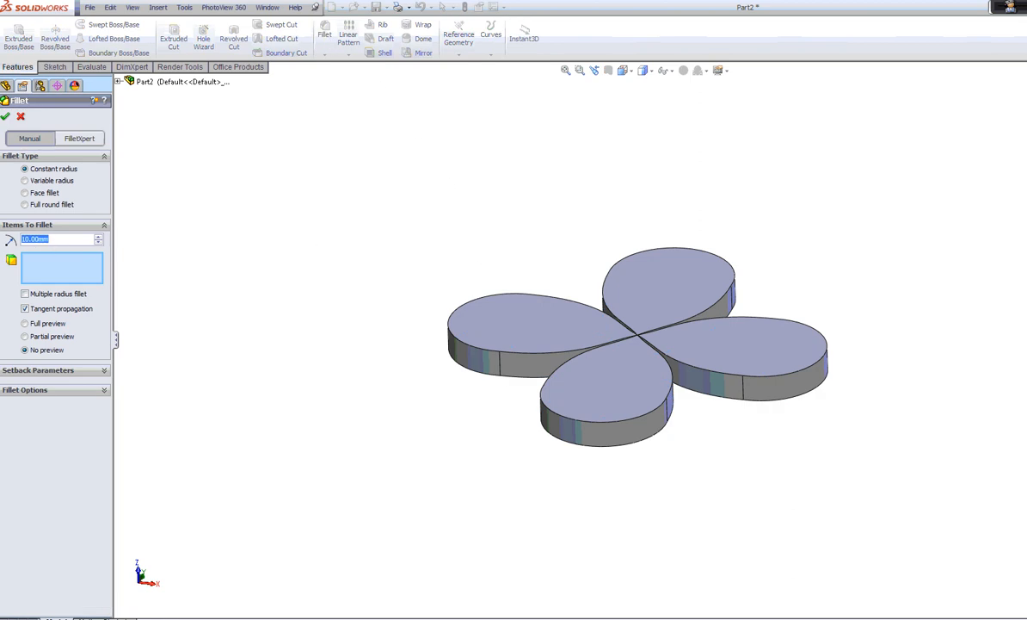
pyautogui.write('3.00mm')
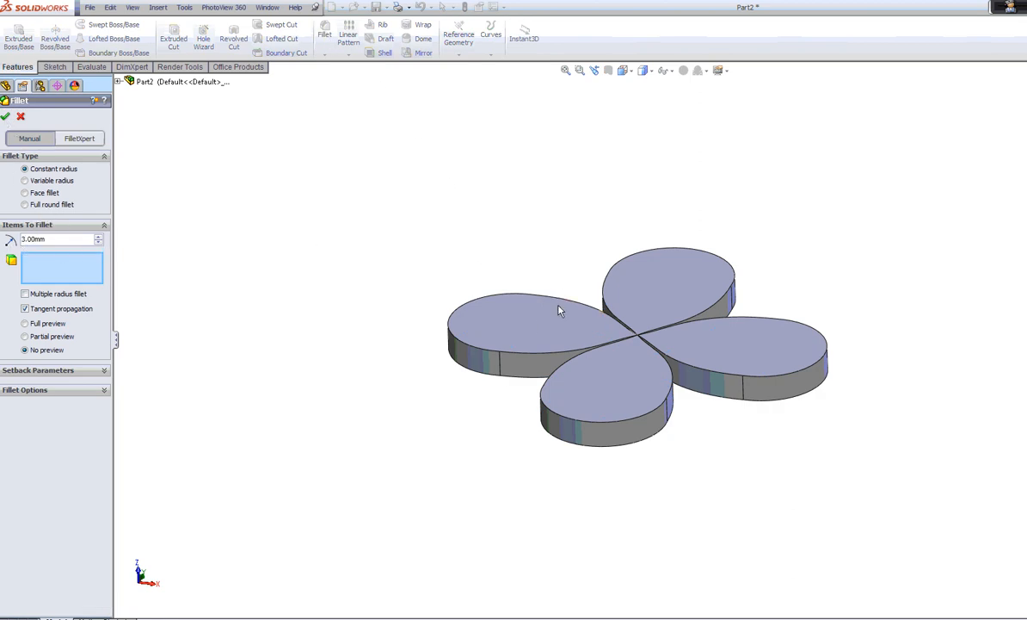
pyautogui.click(539, 320)
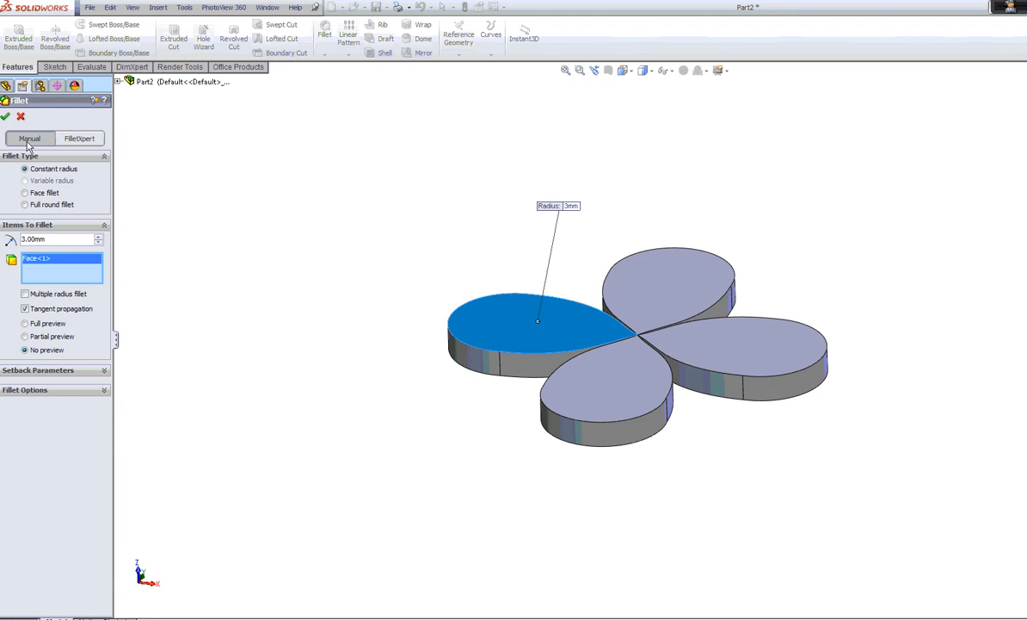
pyautogui.click(7, 117)
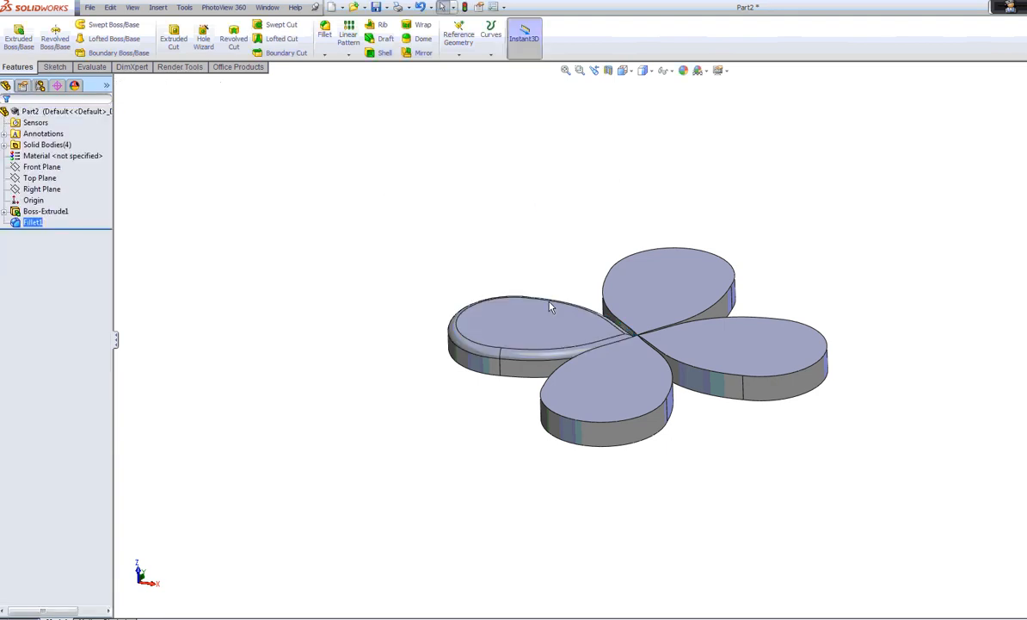
# - Edit Fillet1 to increase its radius to 6 mm
pyautogui.click(56, 156)
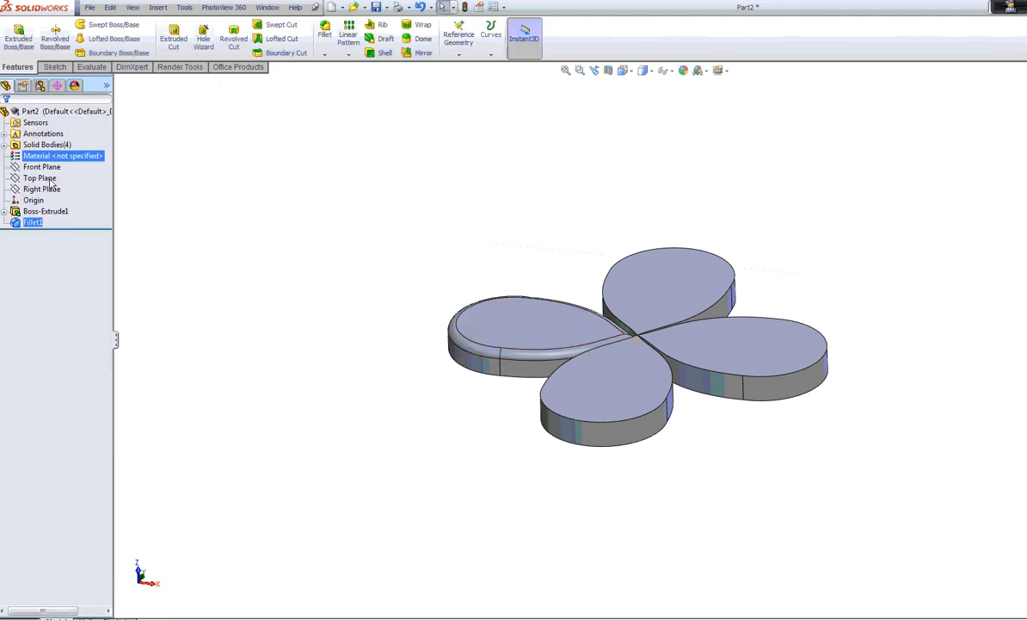
pyautogui.rightClick(33, 222)
pyautogui.write('6')
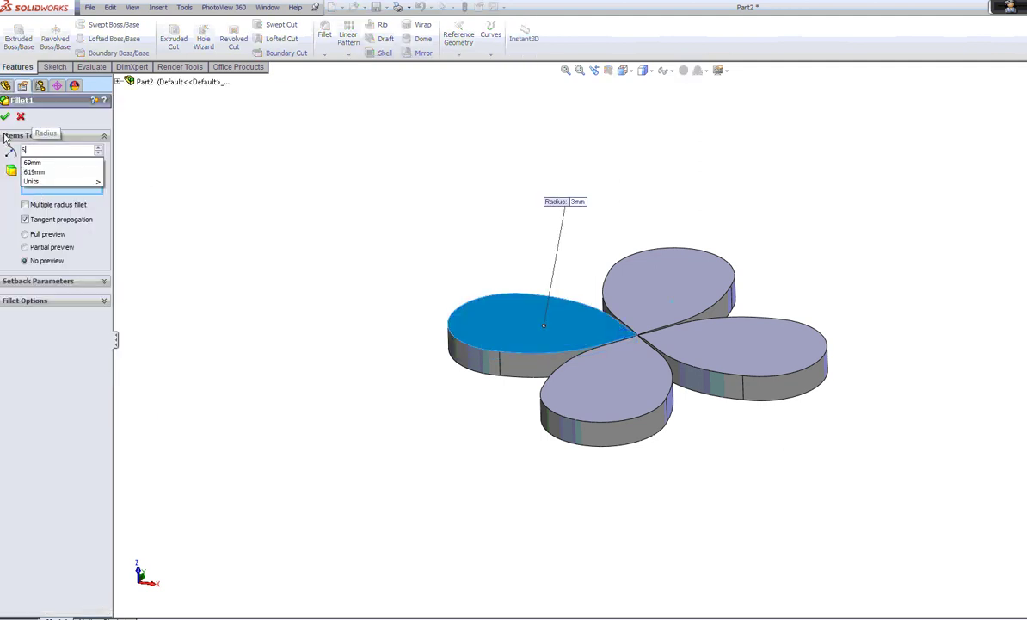
pyautogui.click(6, 117)
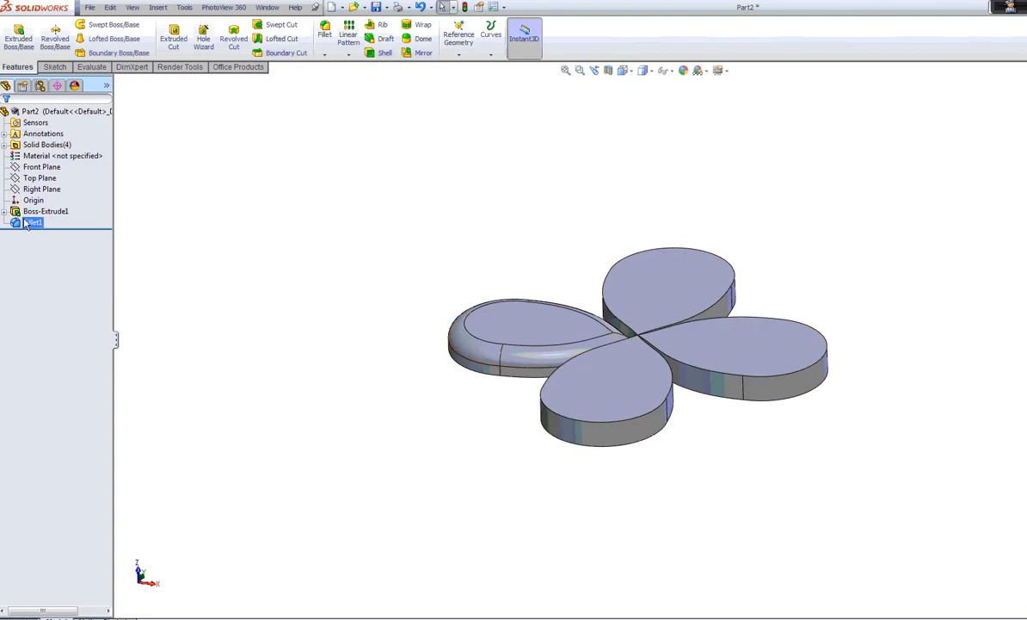
pyautogui.click(33, 222)
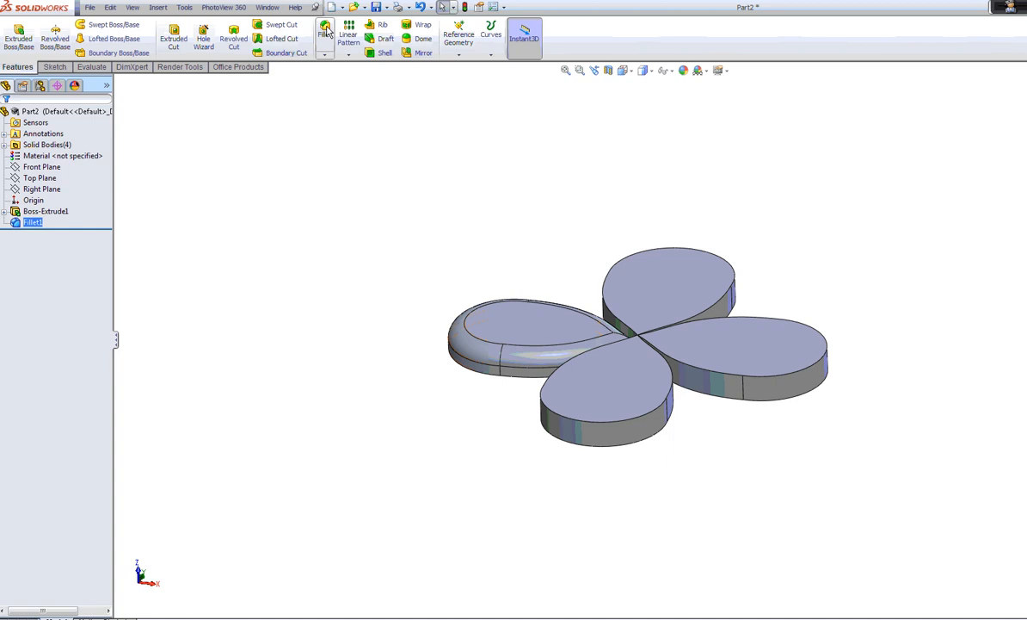
# - Round the back and right petals' top faces with 6 mm fillets, creating Fillet2 and Fillet3
pyautogui.click(326, 30)
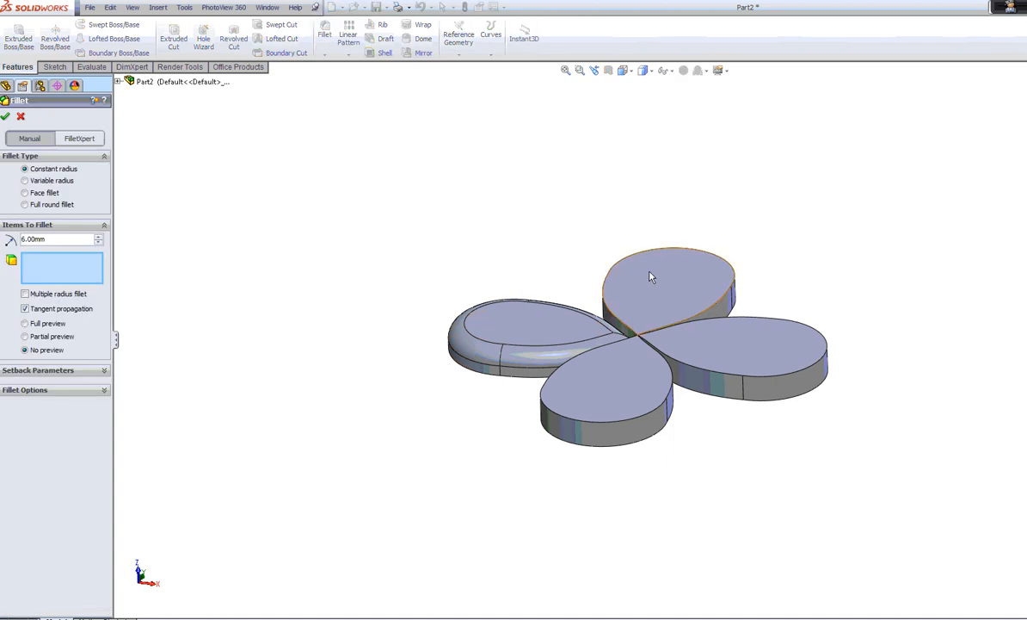
pyautogui.click(650, 277)
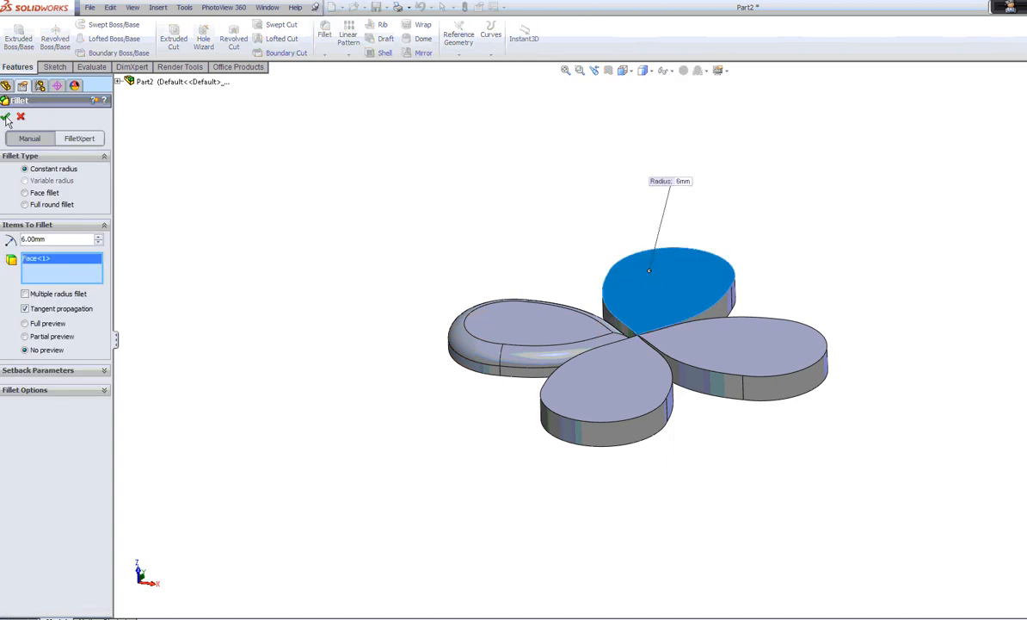
pyautogui.click(8, 116)
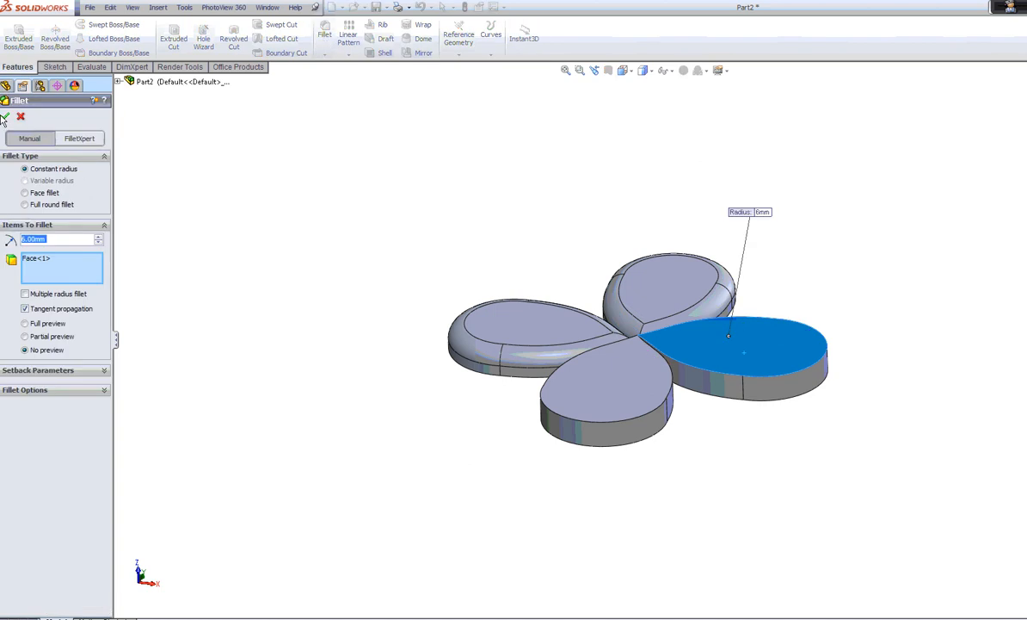
pyautogui.click(6, 117)
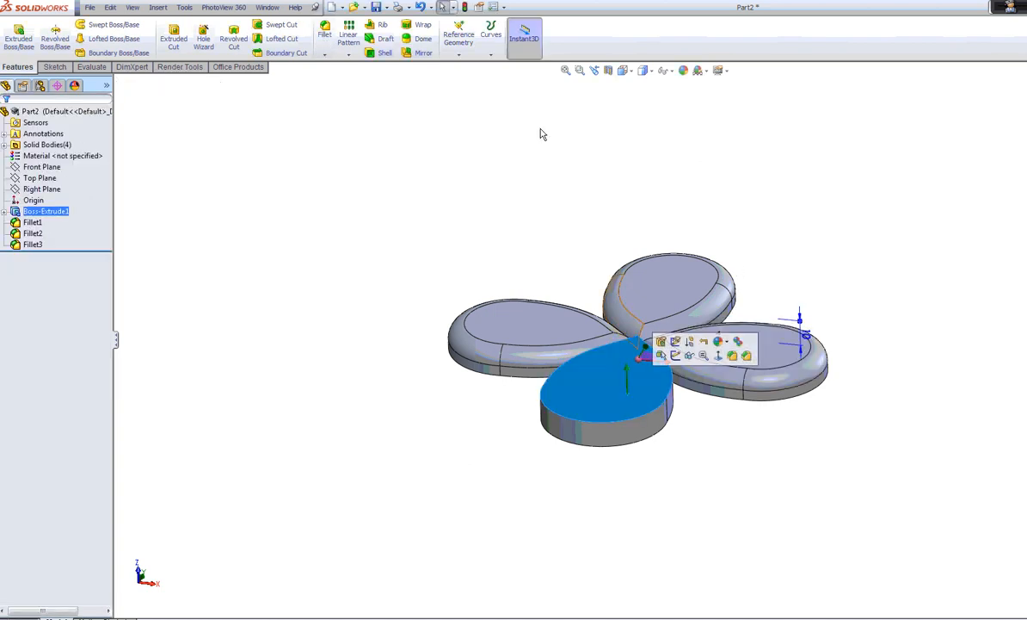